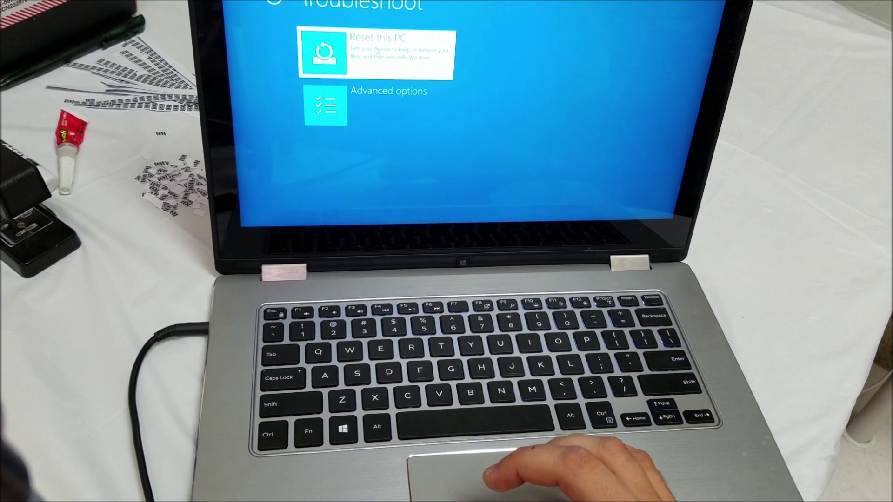
Step: Choose 'Reset this PC' on the Troubleshoot screen to start a factory reset
{"action": "left_click", "coordinate": [376, 51]}
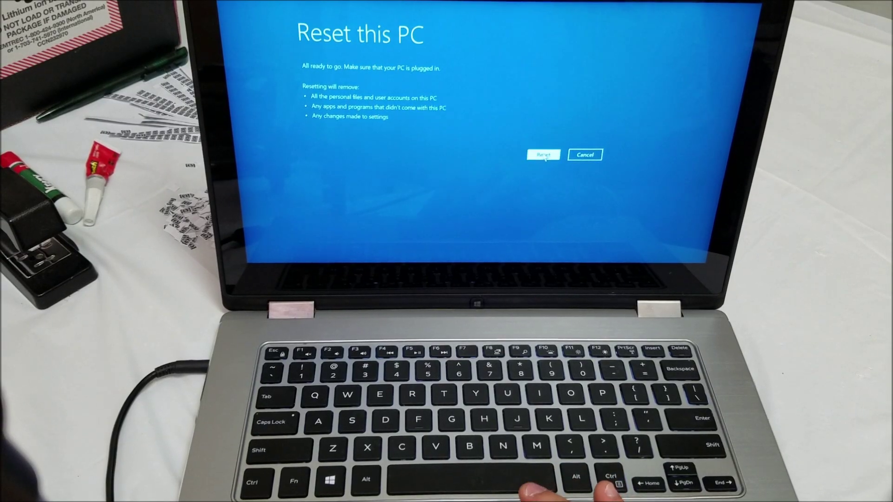
Step: Confirm with Reset so the factory reset begins under the Dell logo
{"action": "left_click", "coordinate": [544, 154]}
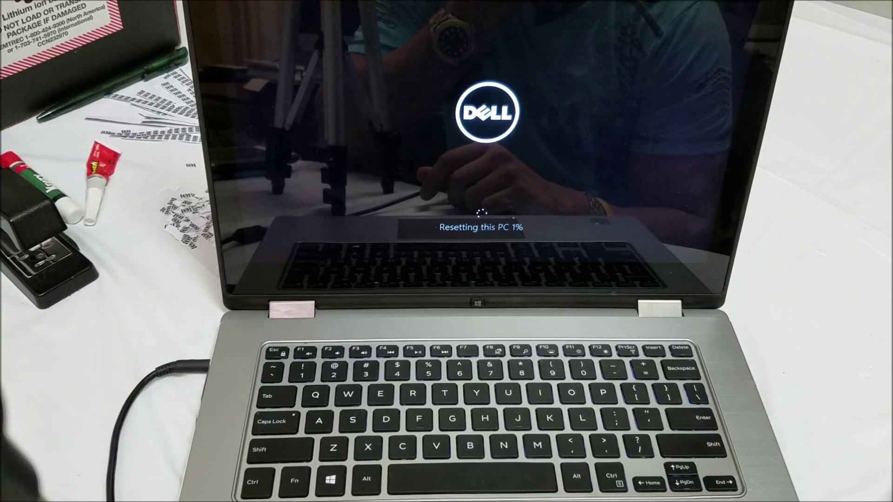